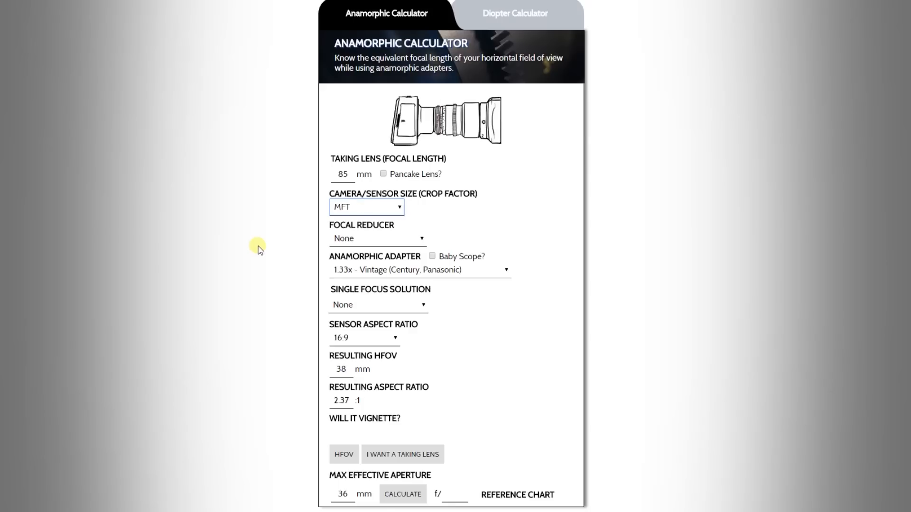
# Set a custom crop factor 3 sensor, Others focal reducer, then a 2x Long/Short Scope adapter.
pyautogui.click(365, 210)
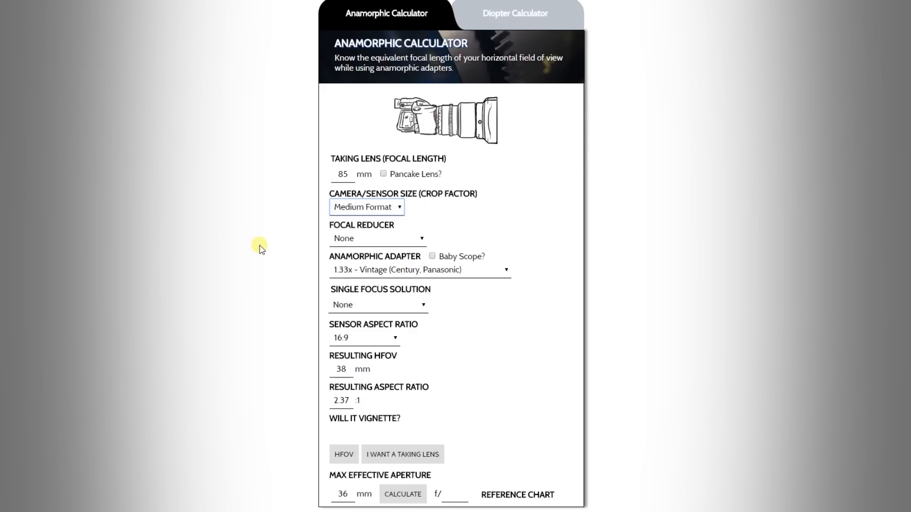
pyautogui.click(367, 210)
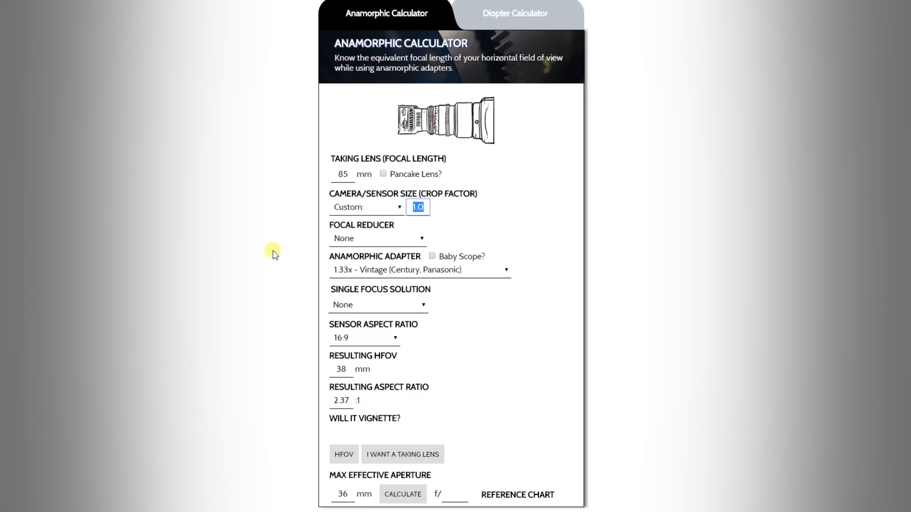
pyautogui.click(377, 239)
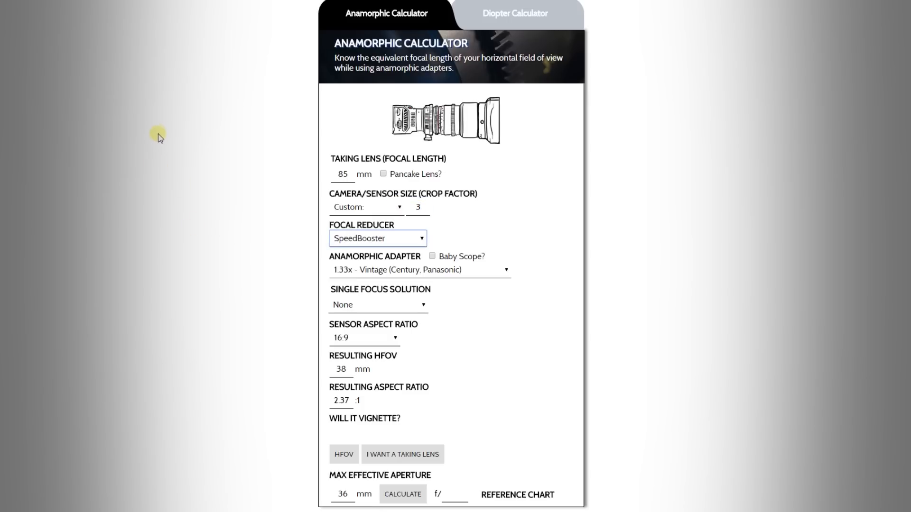
pyautogui.click(378, 242)
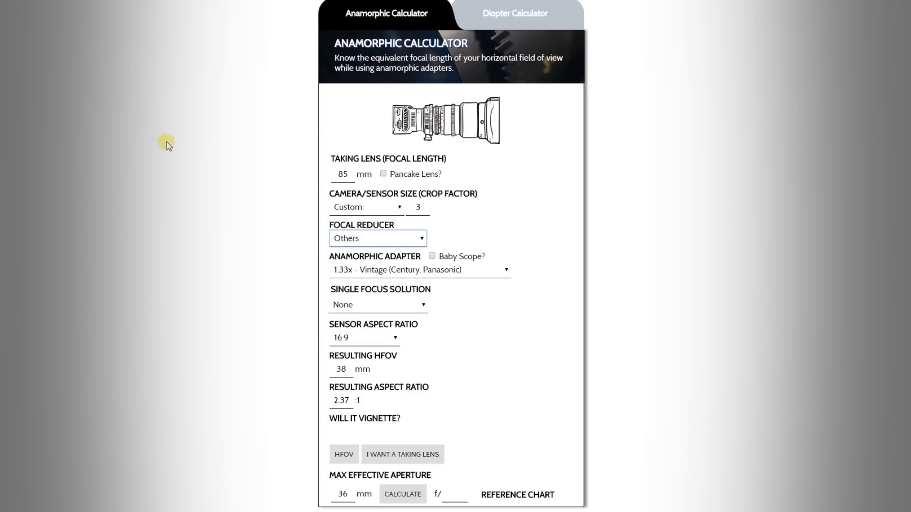
pyautogui.moveTo(347, 234)
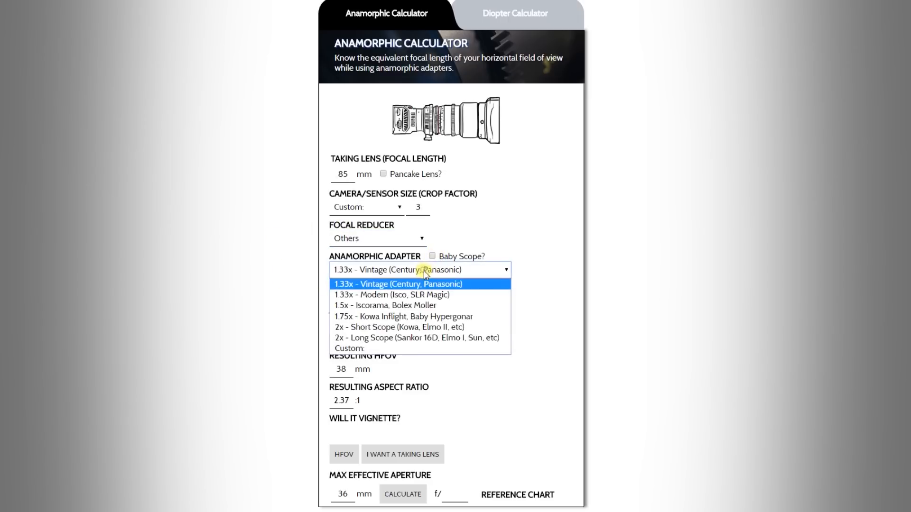
pyautogui.click(385, 305)
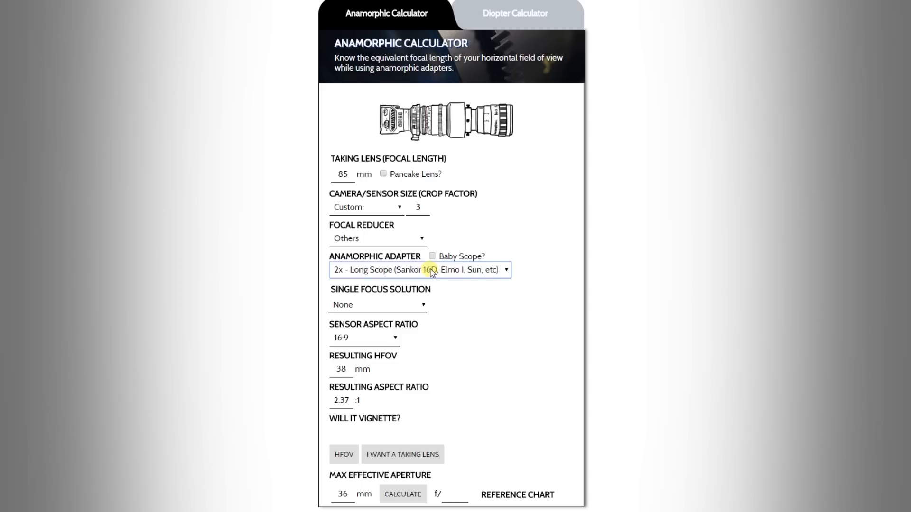
pyautogui.click(431, 261)
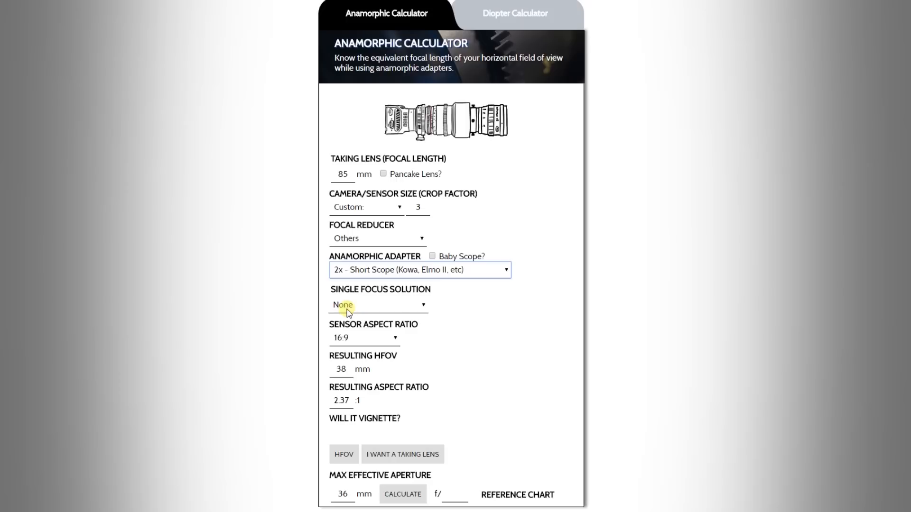
# Choose Rectilux 3FF as the single focus solution with focus distance near minimum.
pyautogui.click(376, 310)
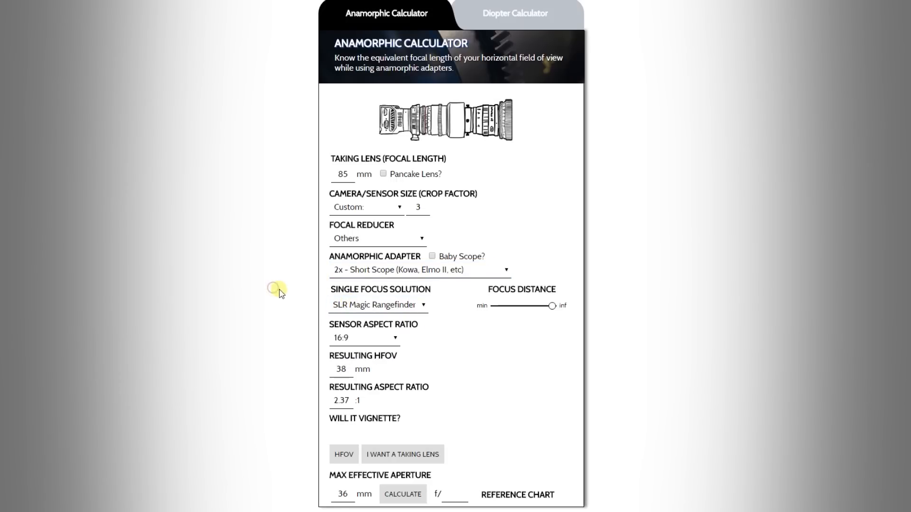
pyautogui.click(377, 305)
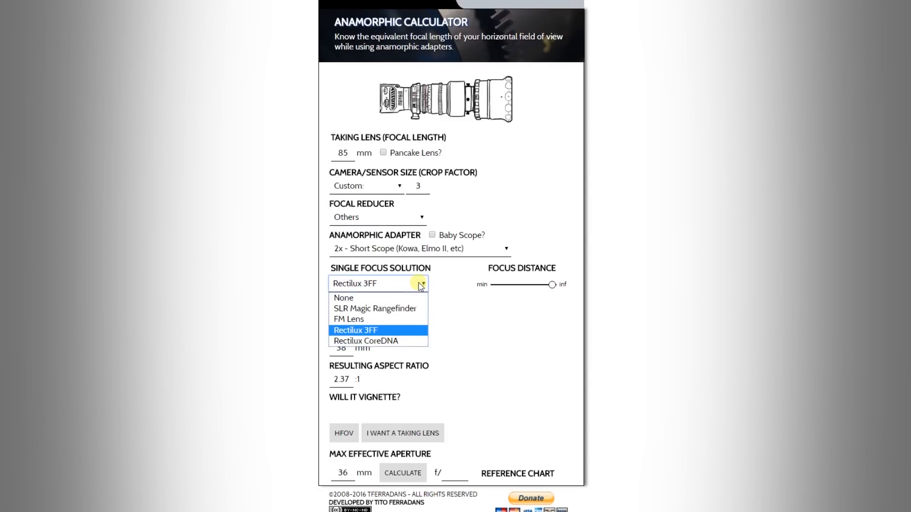
pyautogui.click(366, 346)
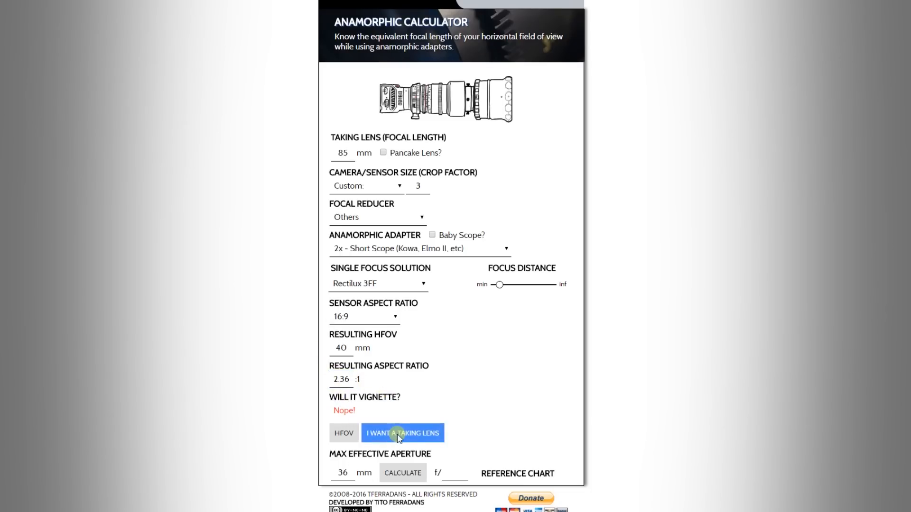
# Recalculate the taking lens, then switch the adapter to 1.5x Iscorama, Bolex Moller.
pyautogui.click(402, 441)
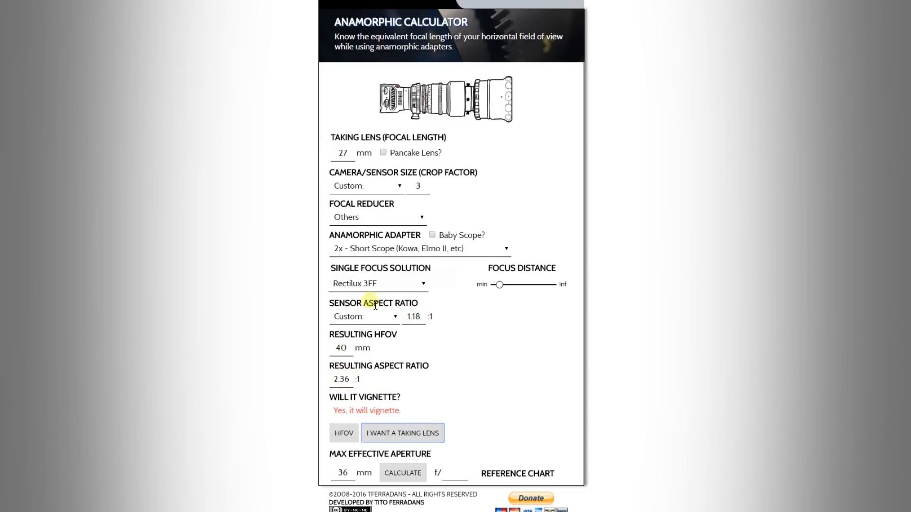
pyautogui.click(401, 440)
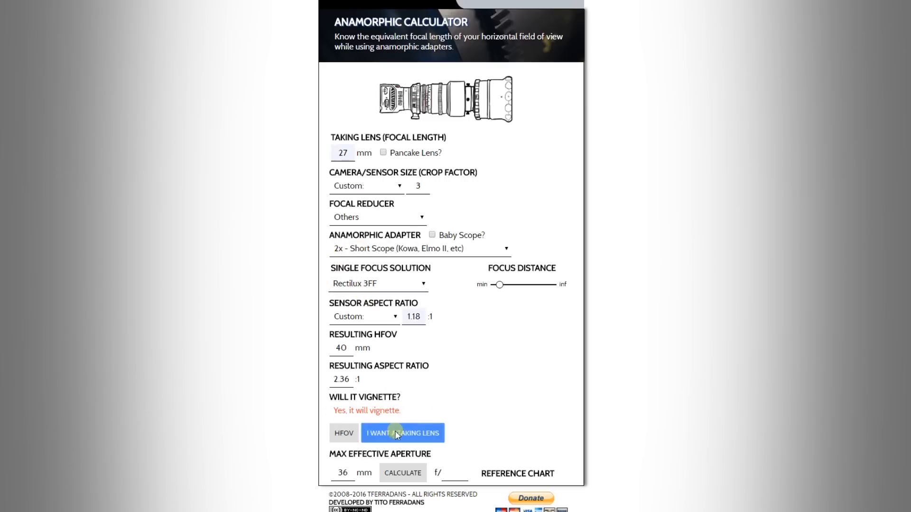
pyautogui.click(419, 253)
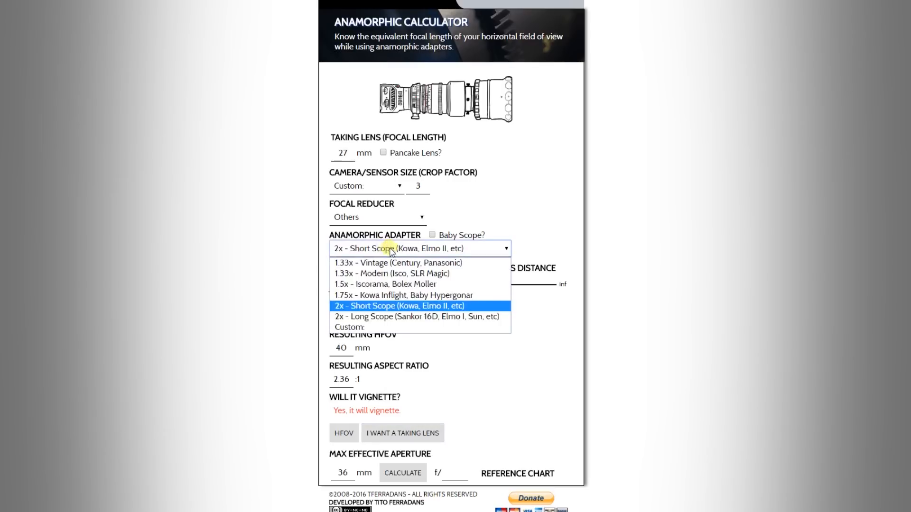
pyautogui.moveTo(385, 289)
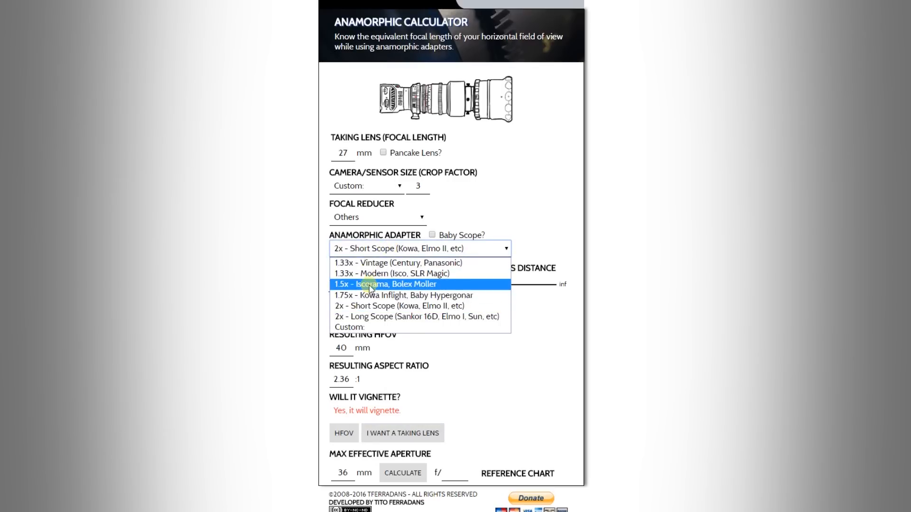
pyautogui.click(384, 290)
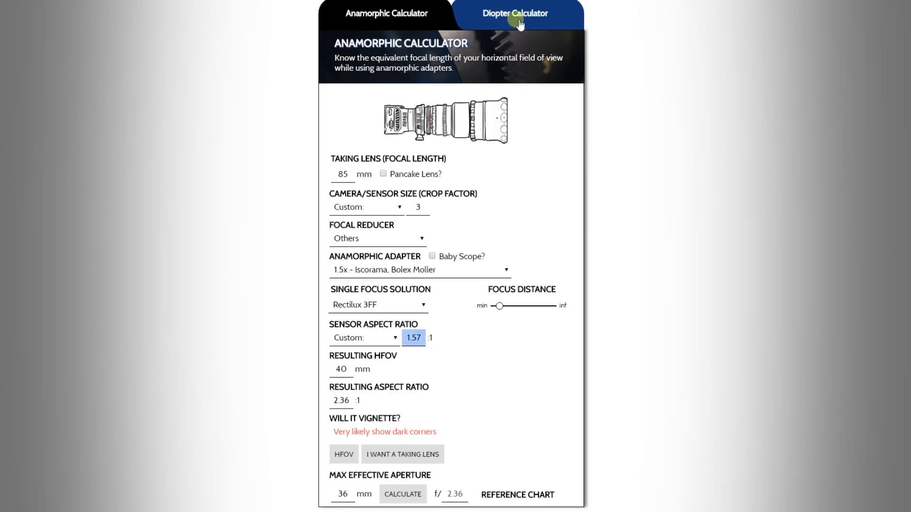
# In the Diopter Calculator, compute a +0.50 diopter with 2.8 m minimum focus, giving 2.00 m maximum.
pyautogui.click(514, 13)
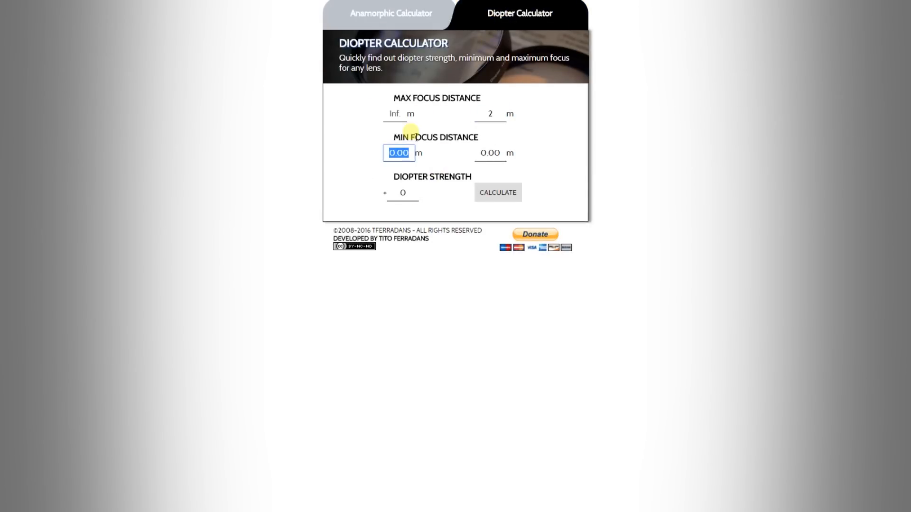
pyautogui.click(497, 192)
pyautogui.write('.2')
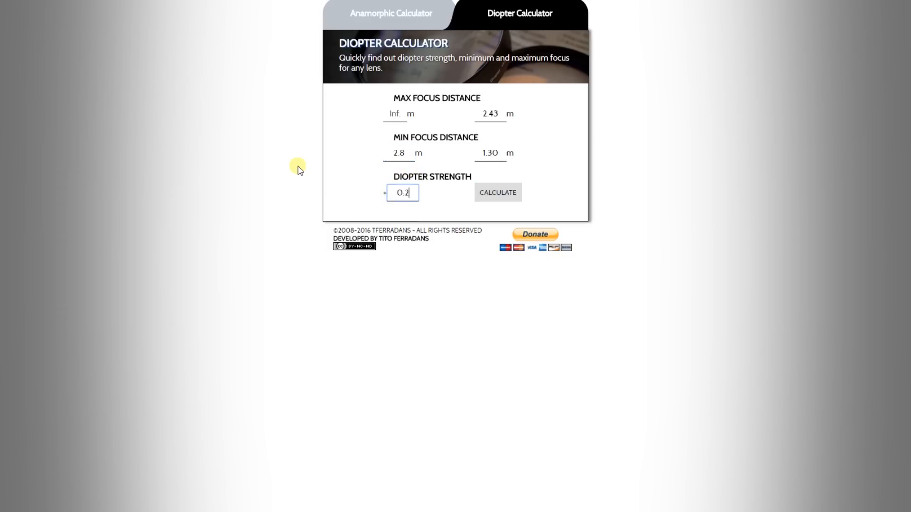
pyautogui.click(497, 193)
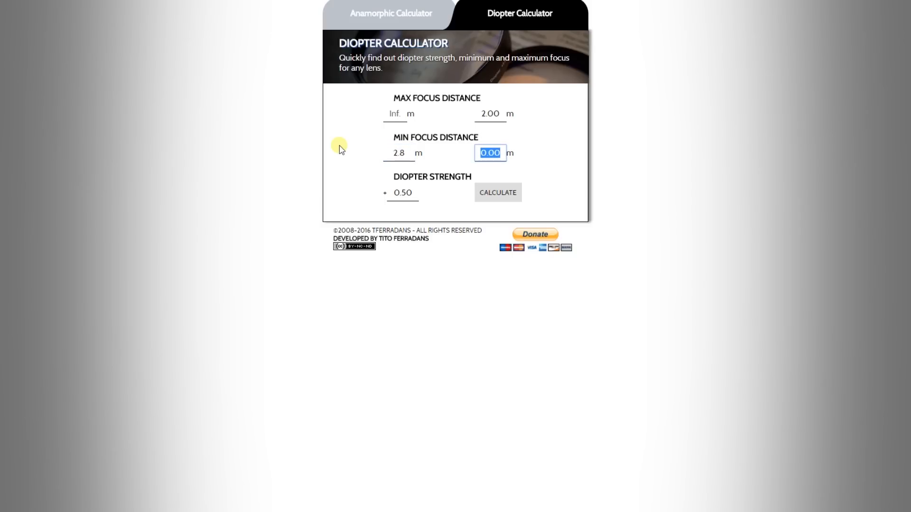
# Calculate with 1.3 min focus, then +0.25 strength (4.00–1.65 m), and return to Anamorphic Calculator.
pyautogui.write('1.3')
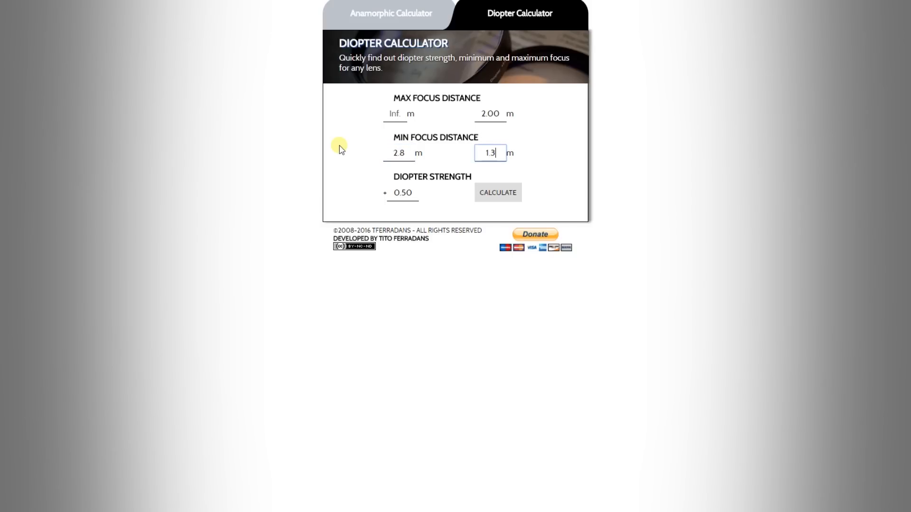
pyautogui.click(497, 192)
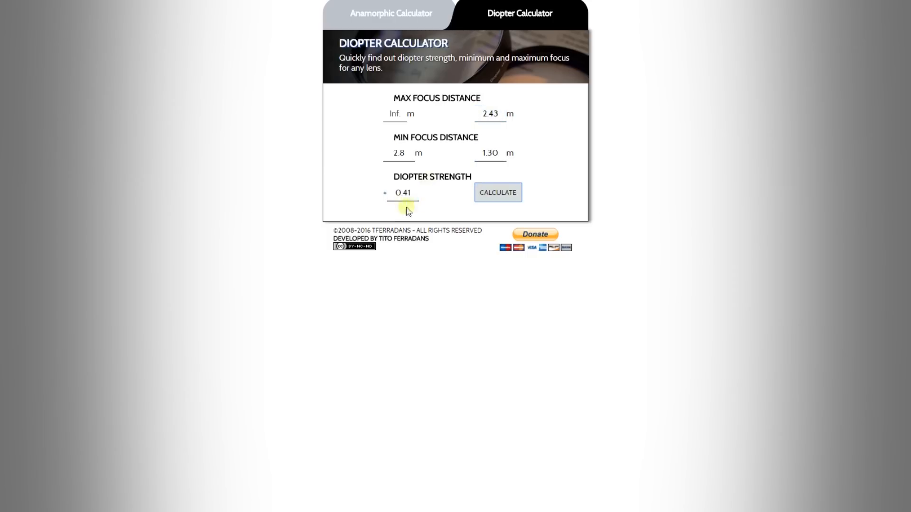
pyautogui.click(402, 192)
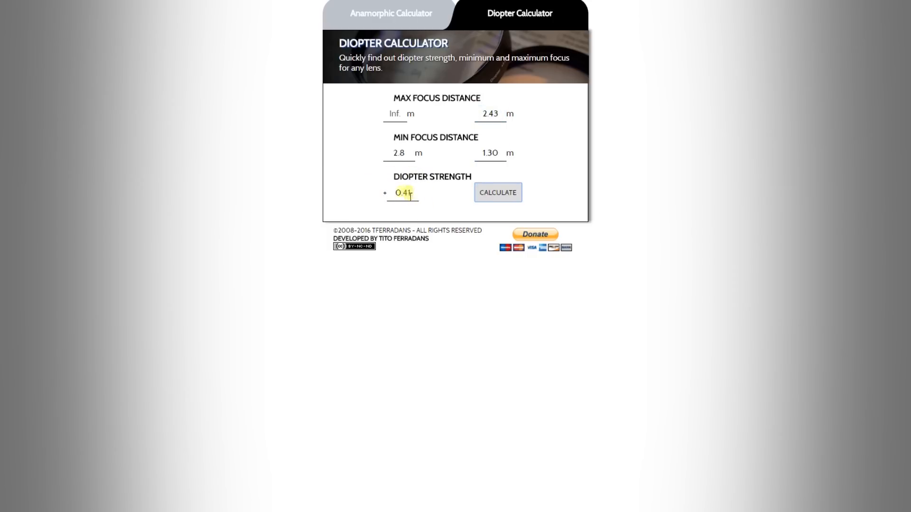
pyautogui.click(498, 193)
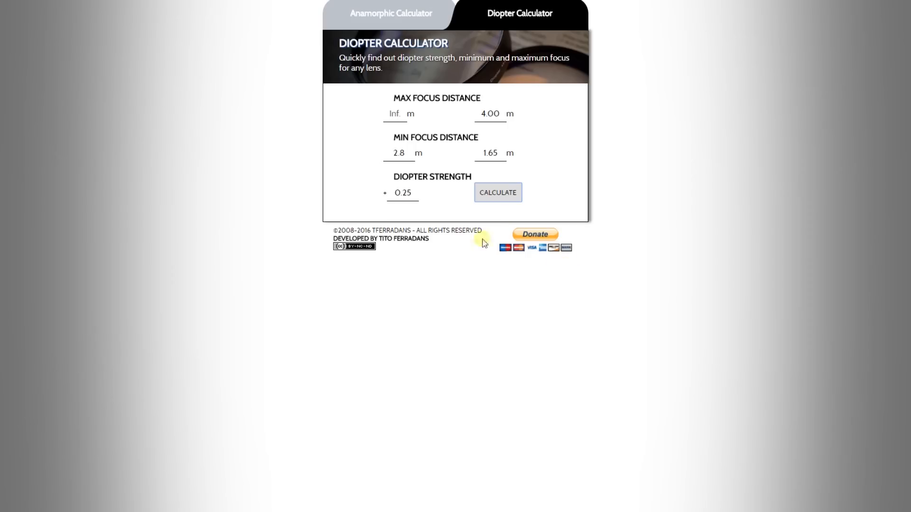
pyautogui.moveTo(503, 267)
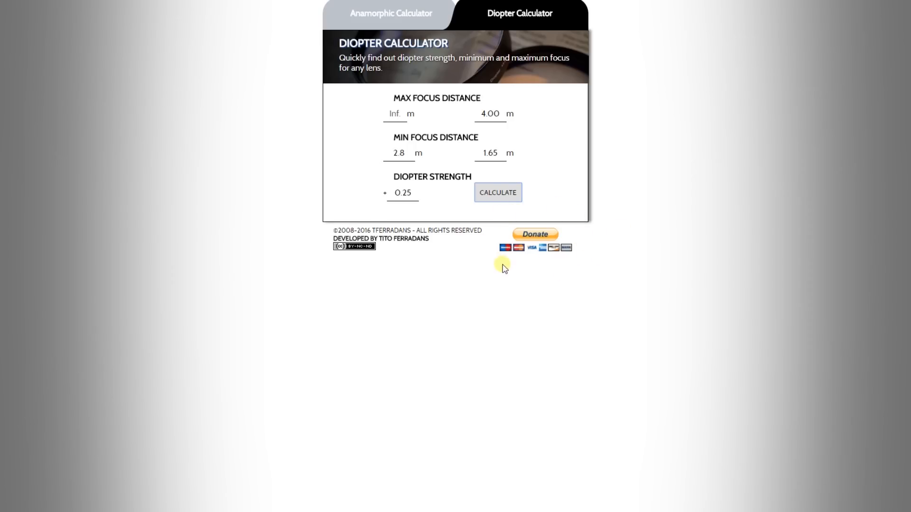
pyautogui.click(391, 13)
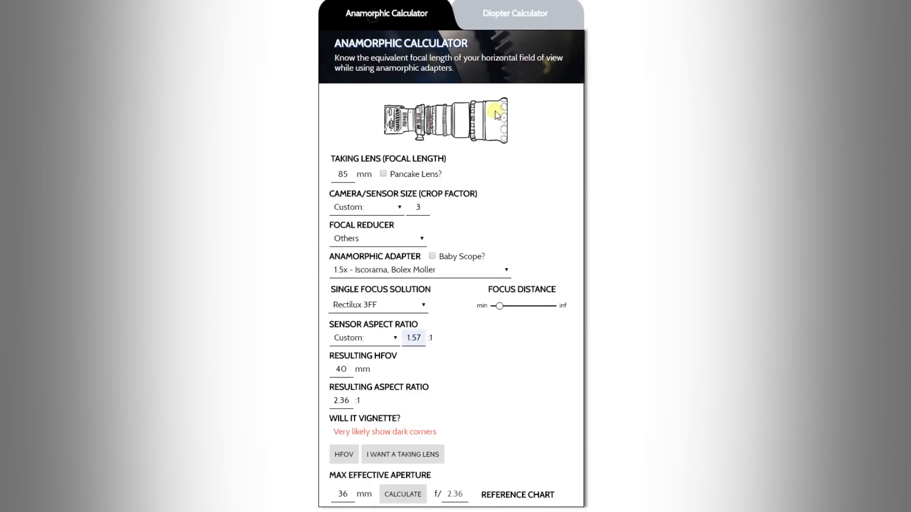
pyautogui.scroll(-3)
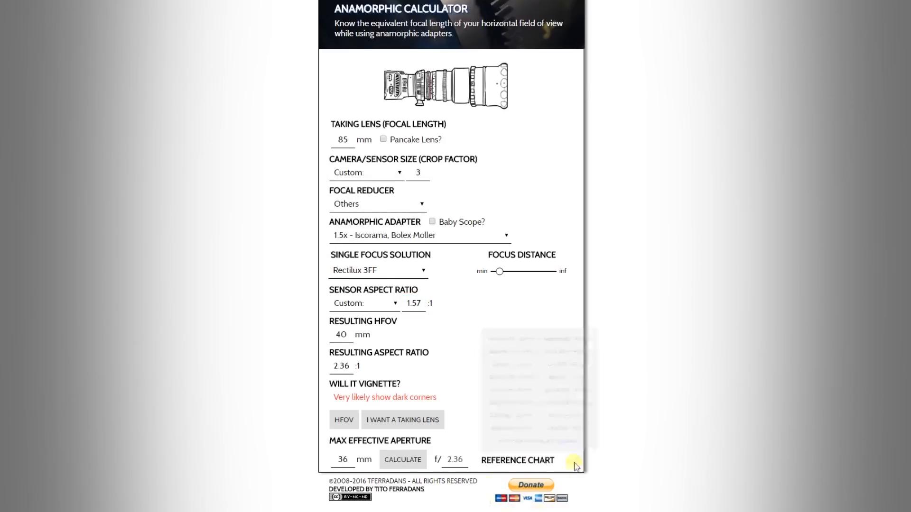